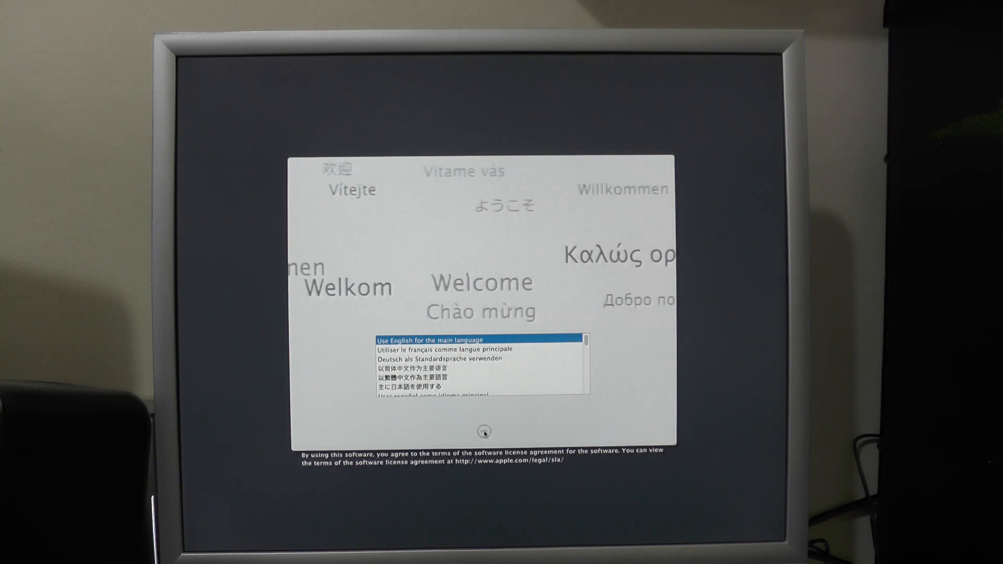
# - Confirm English as the main language and bring up the recovery Utilities list
pyautogui.click(484, 431)
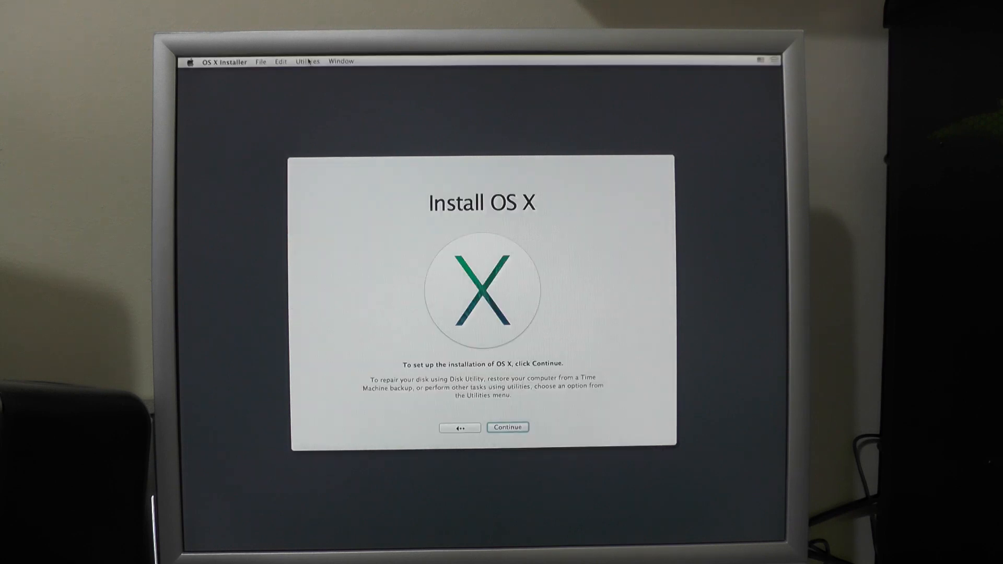
pyautogui.click(307, 61)
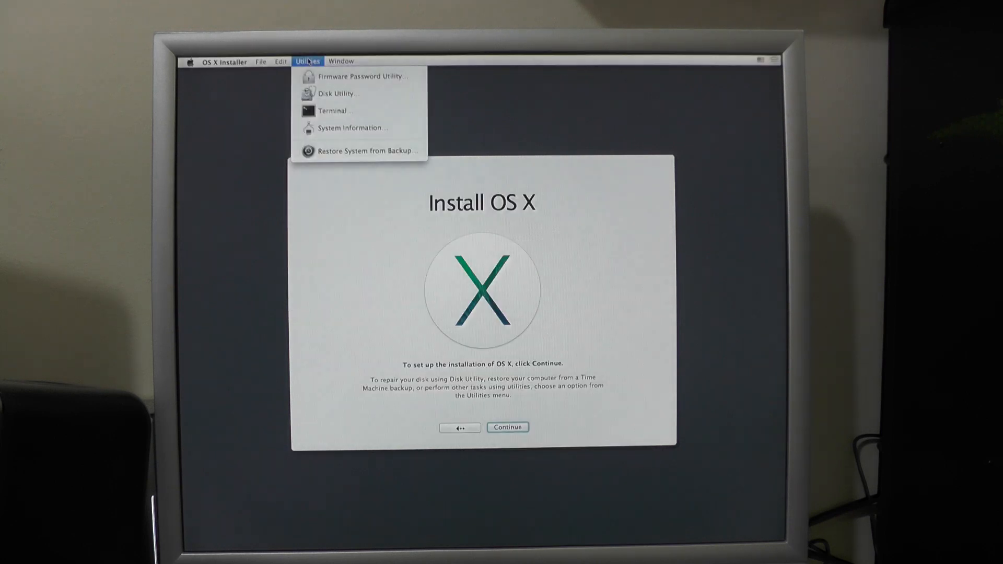
pyautogui.moveTo(335, 93)
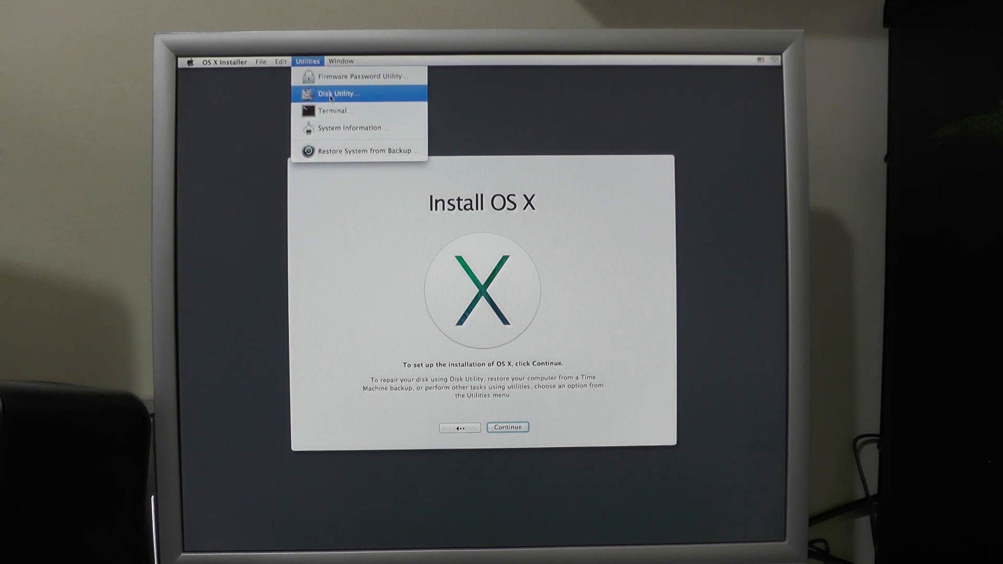
# - Launch Disk Utility and view the Mavericks partition details on the 1 TB drive
pyautogui.click(337, 93)
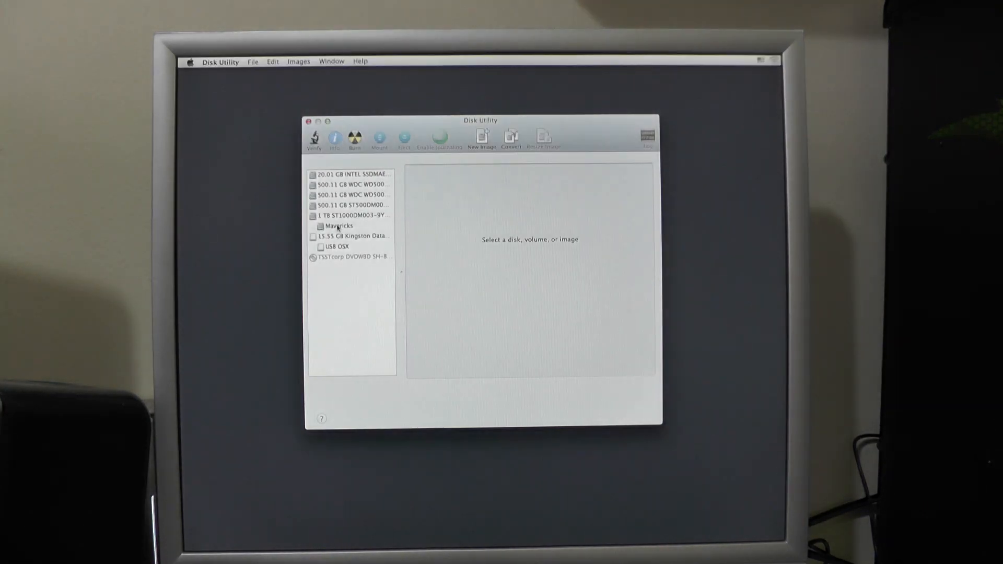
pyautogui.moveTo(338, 226)
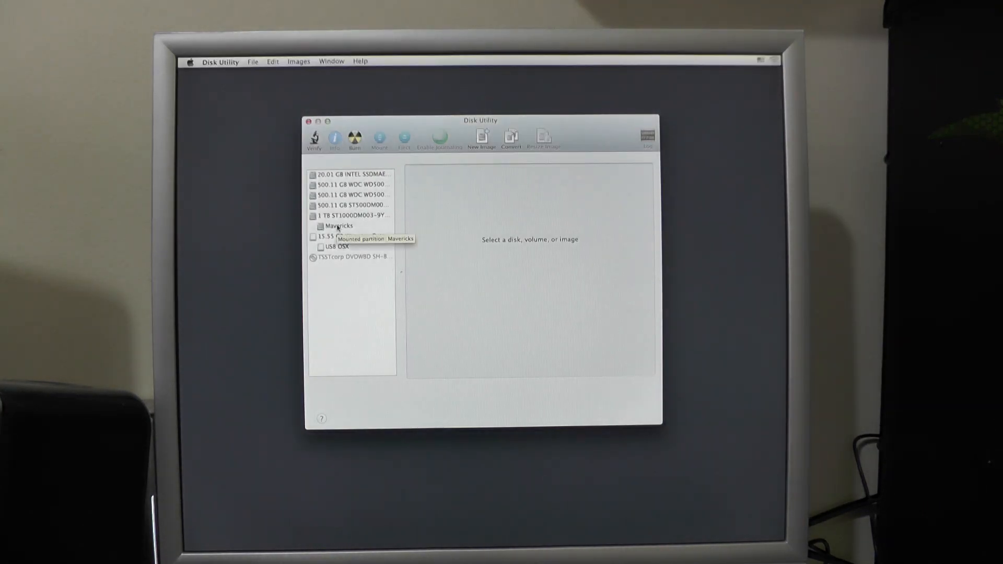
pyautogui.click(339, 226)
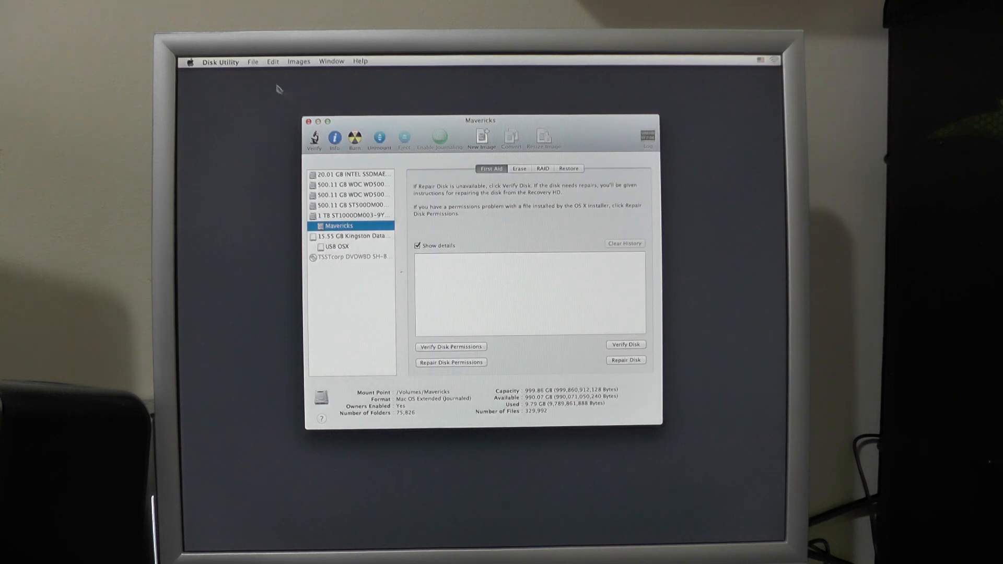
pyautogui.click(253, 62)
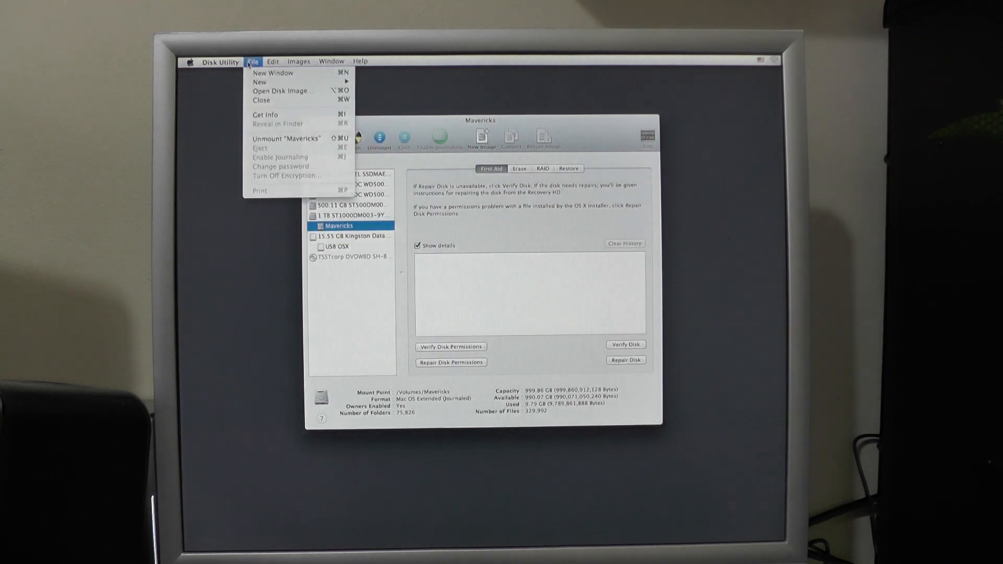
pyautogui.moveTo(266, 115)
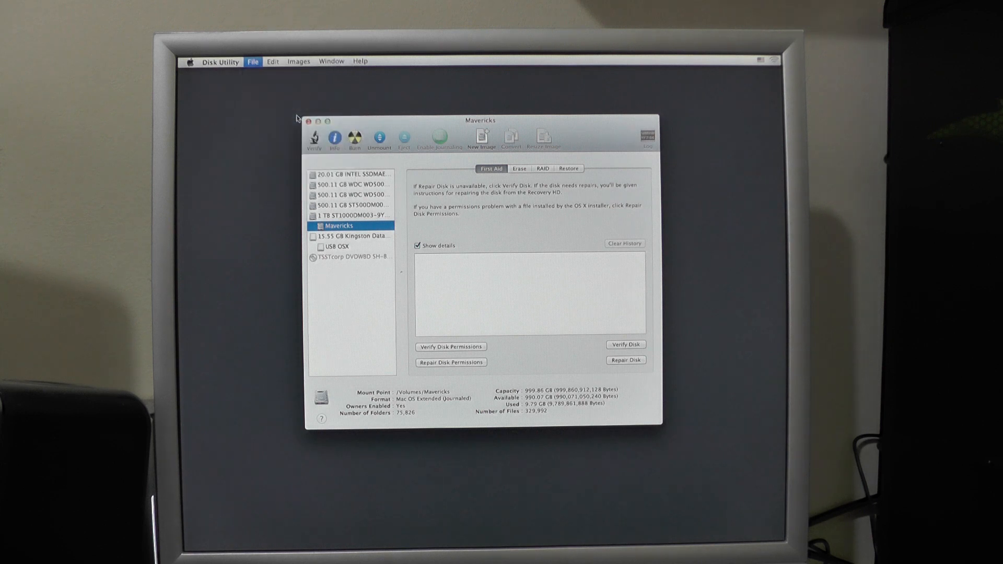
# - Quit Disk Utility and launch Terminal from the recovery Utilities list
pyautogui.click(334, 136)
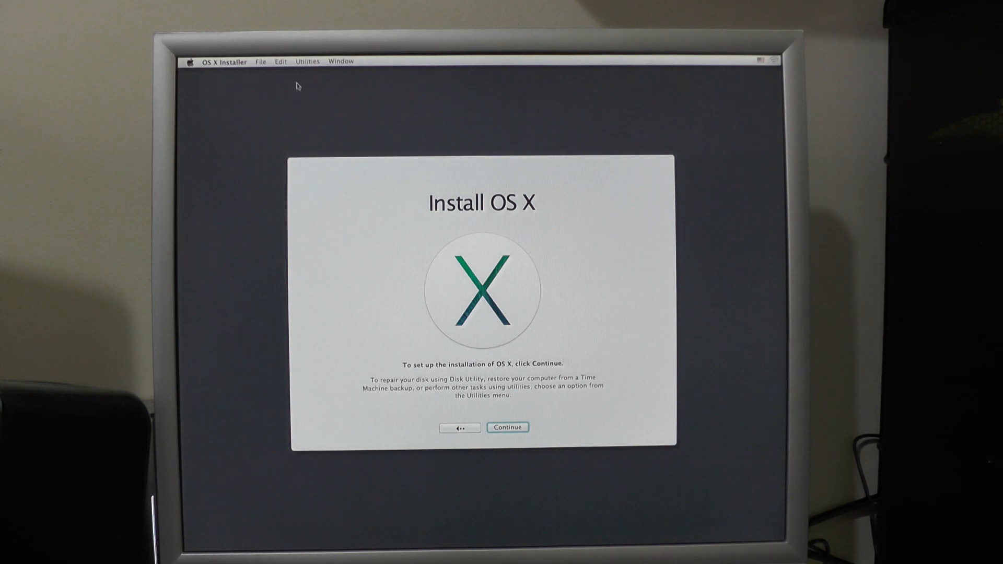
pyautogui.click(308, 61)
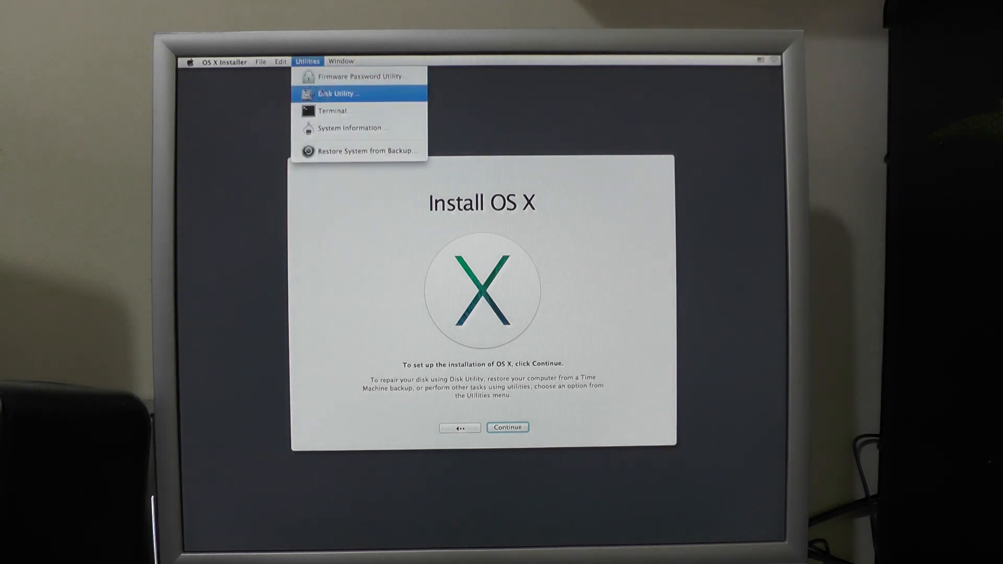
pyautogui.moveTo(333, 110)
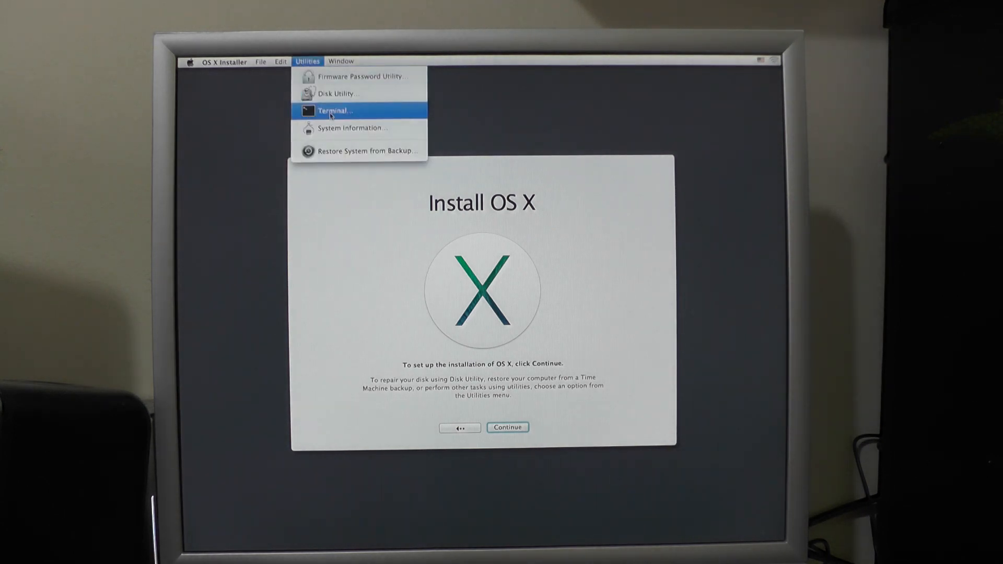
pyautogui.click(333, 109)
pyautogui.write('dd if=/usr/standalone/i386/boot1h of=/dev/disk4s2')
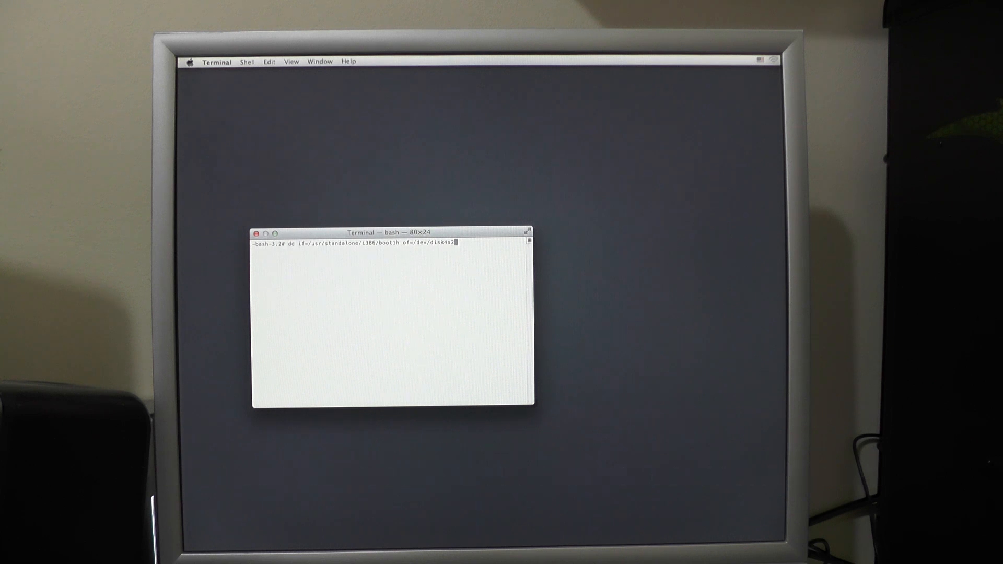
# - Run dd copying /usr/standalone/i386/boot1h onto the Mavericks partition, transferring 1024 bytes
pyautogui.press('Return')
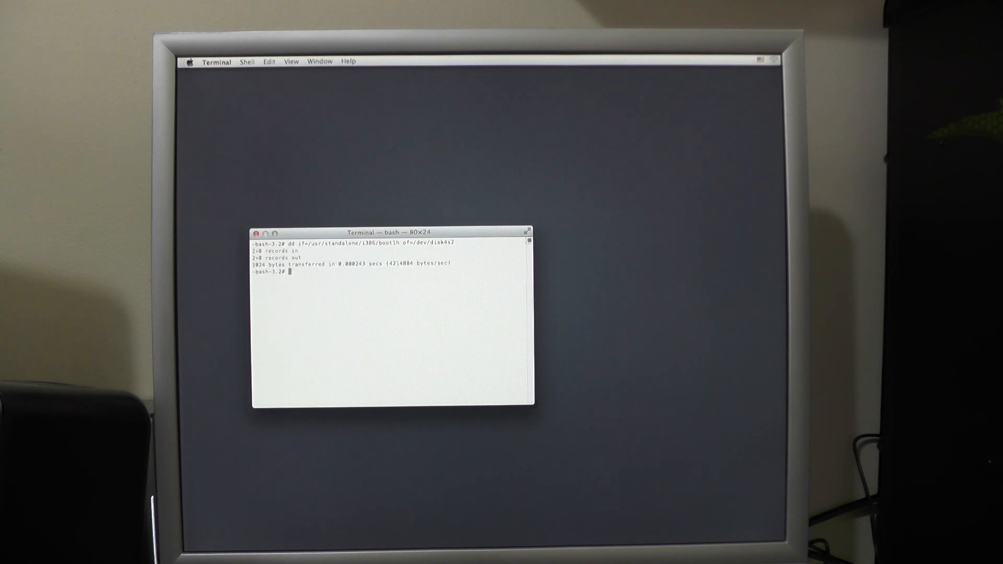